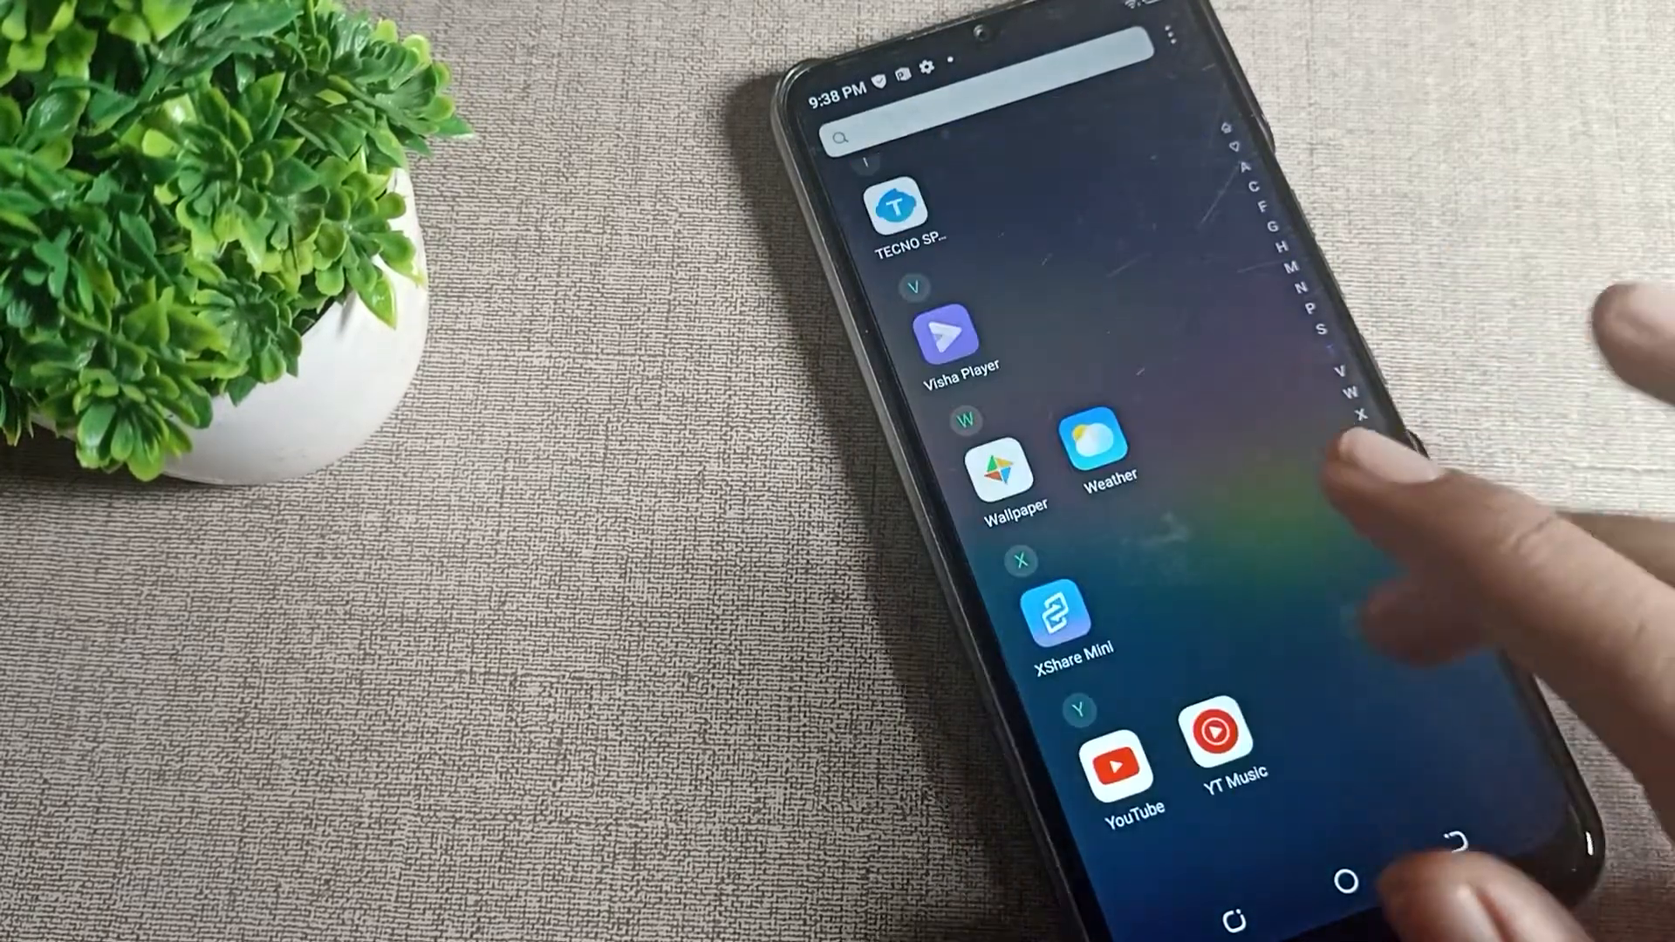
Scroll through the app drawer toward the end of the app list.
scroll(down, 3)
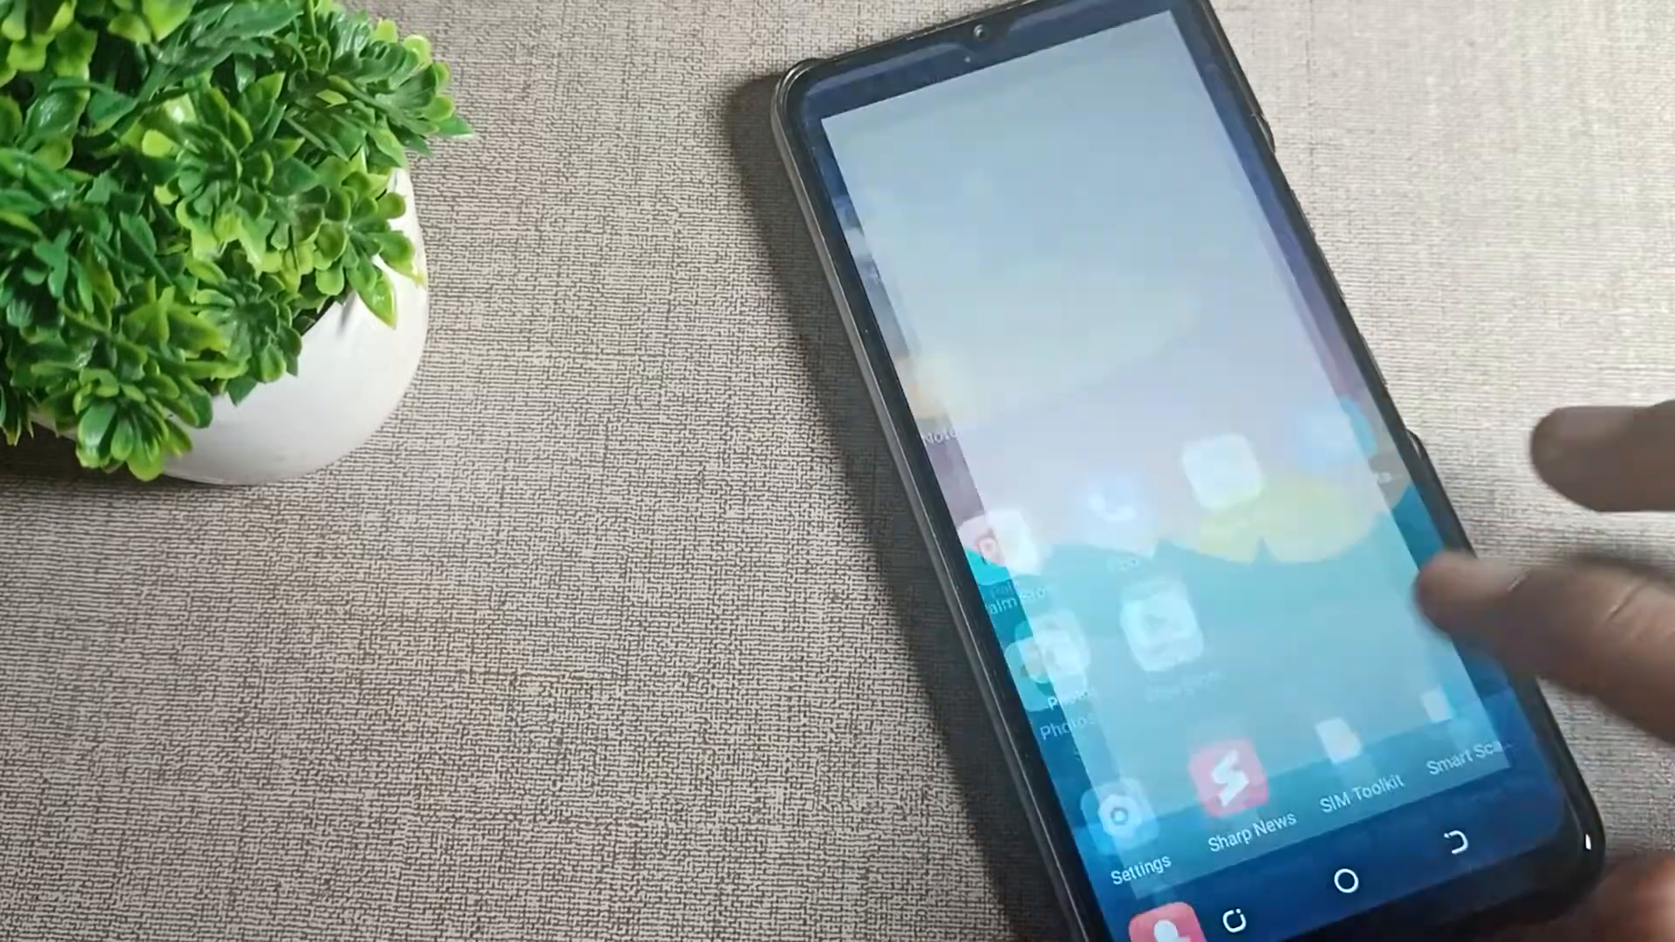
Go into Wi-Fi settings and switch the Use Wi-Fi toggle off.
click(1138, 817)
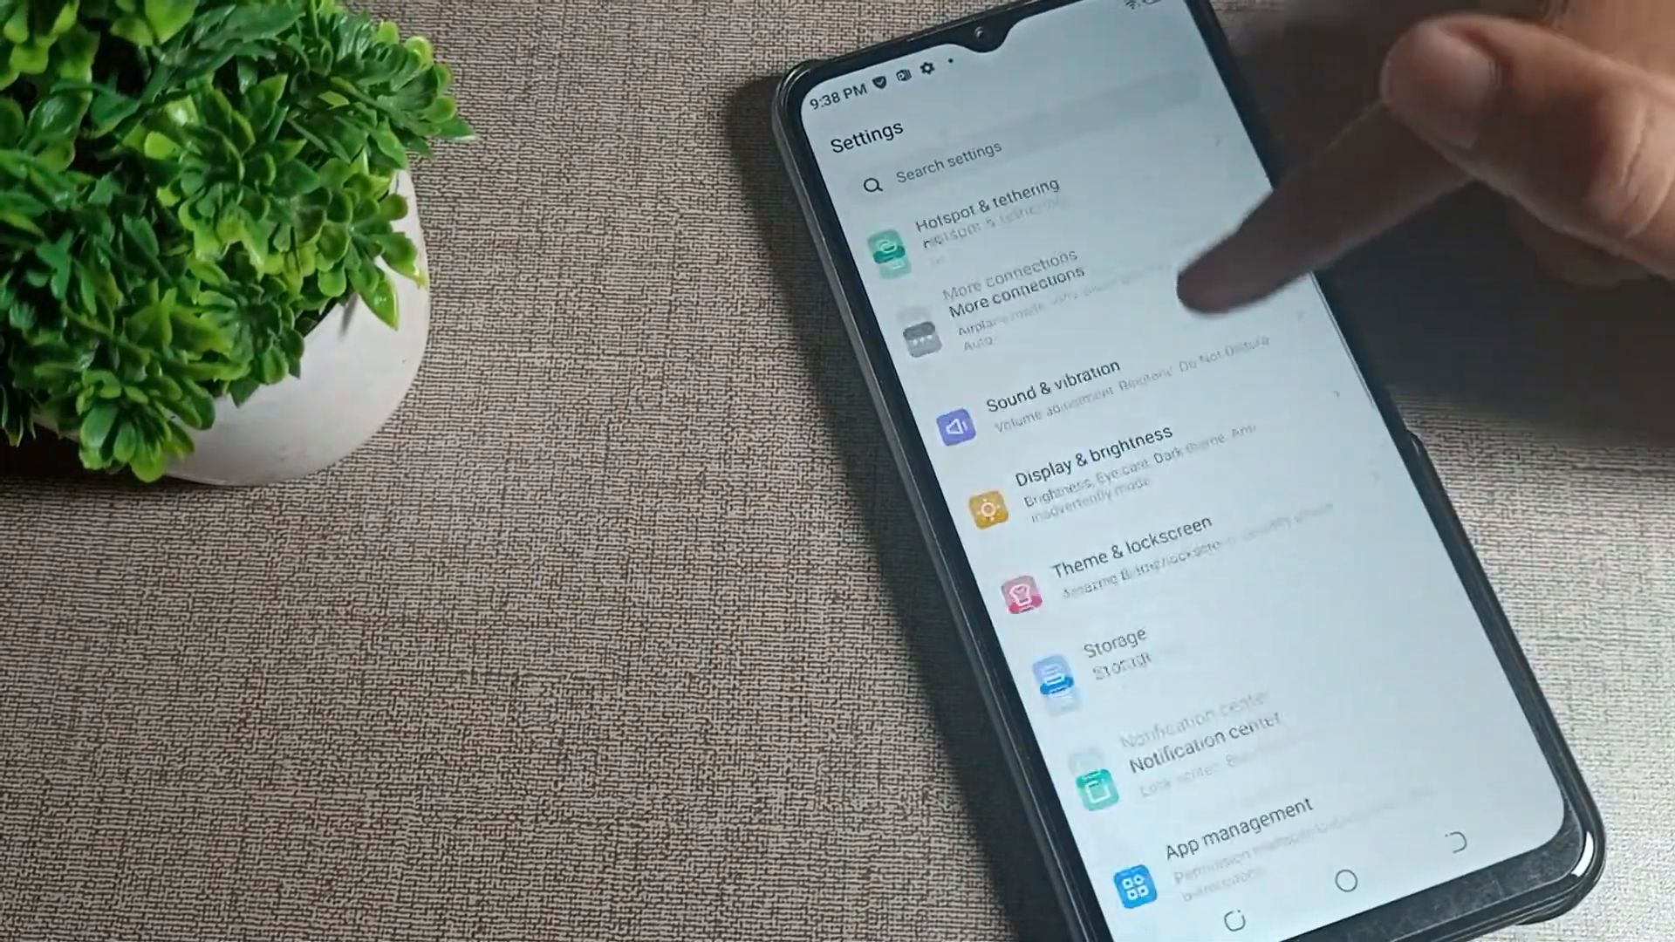
scroll(down, 3)
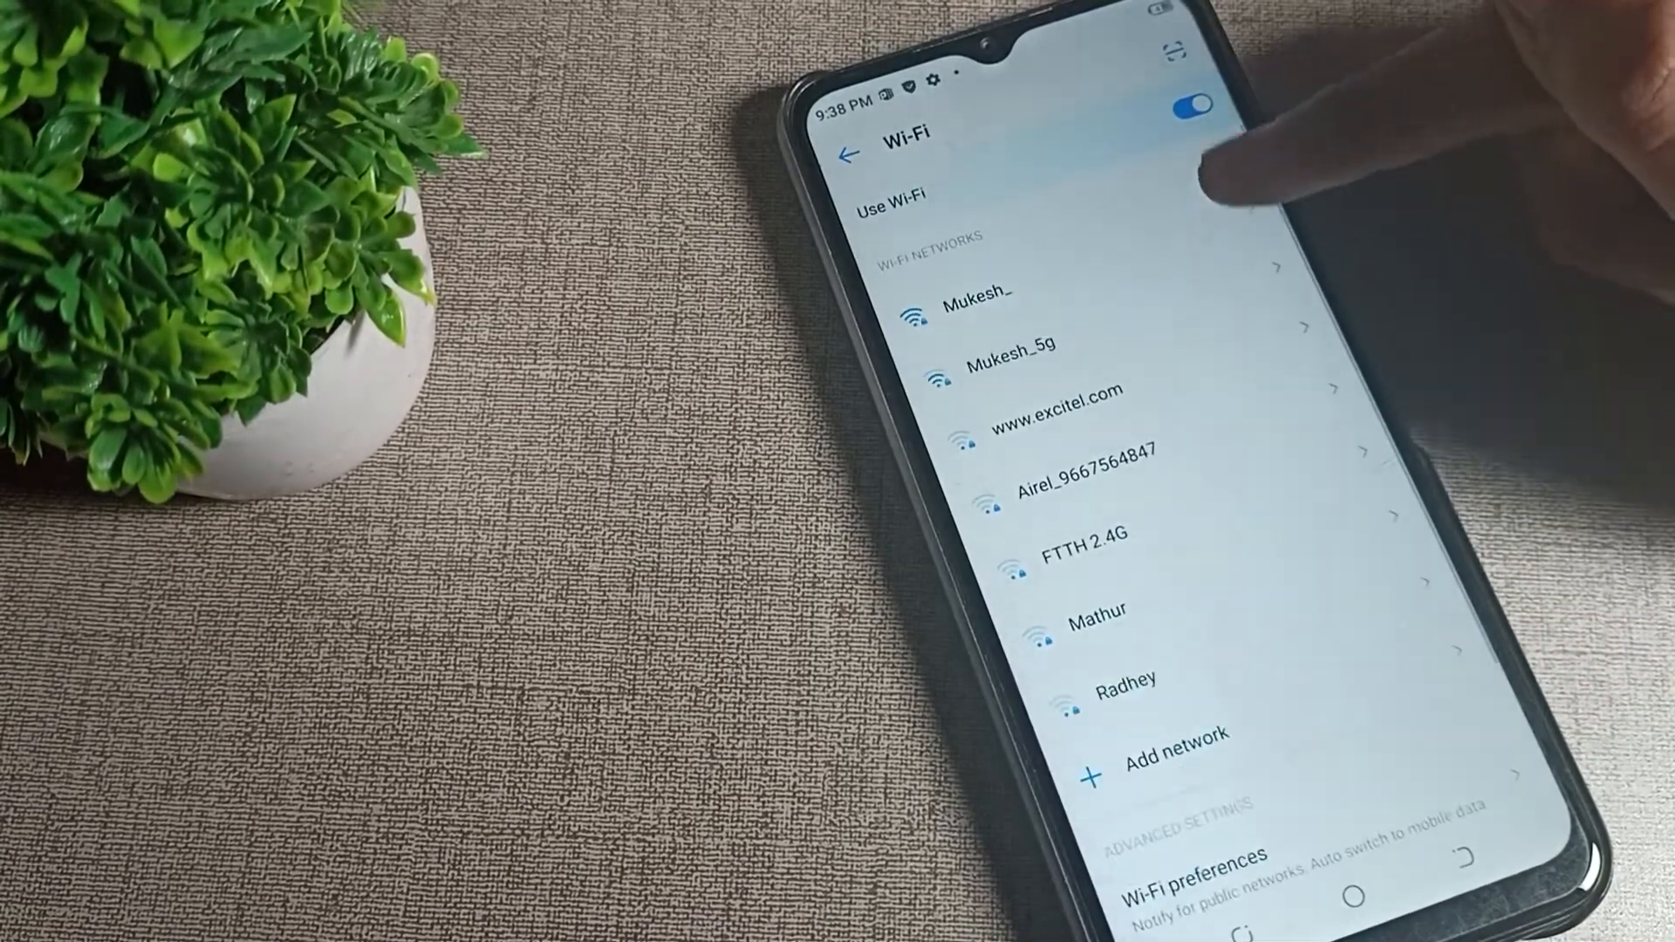
click(1192, 101)
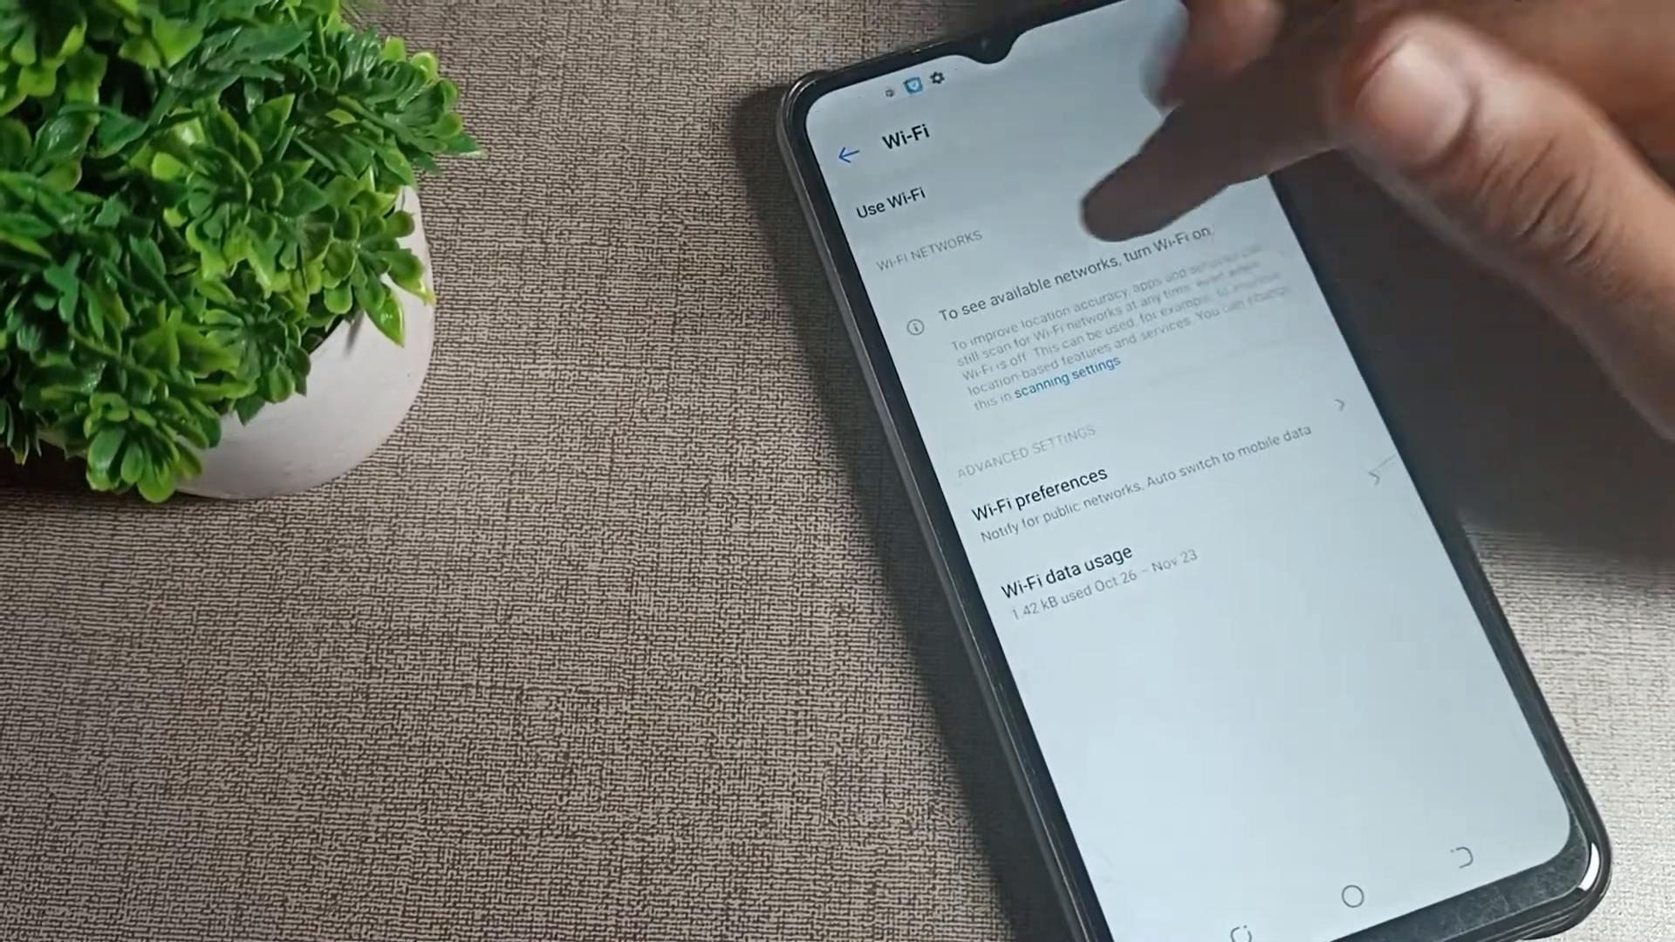